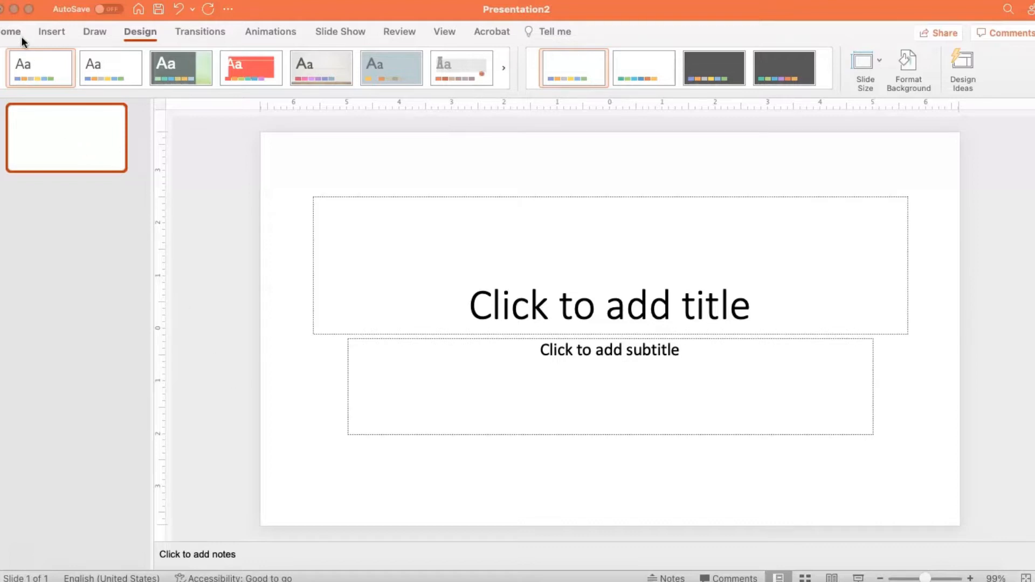
Step: Show the Slide Size choices from the Design ribbon, with Widescreen (16:9) current
left_click(10, 31)
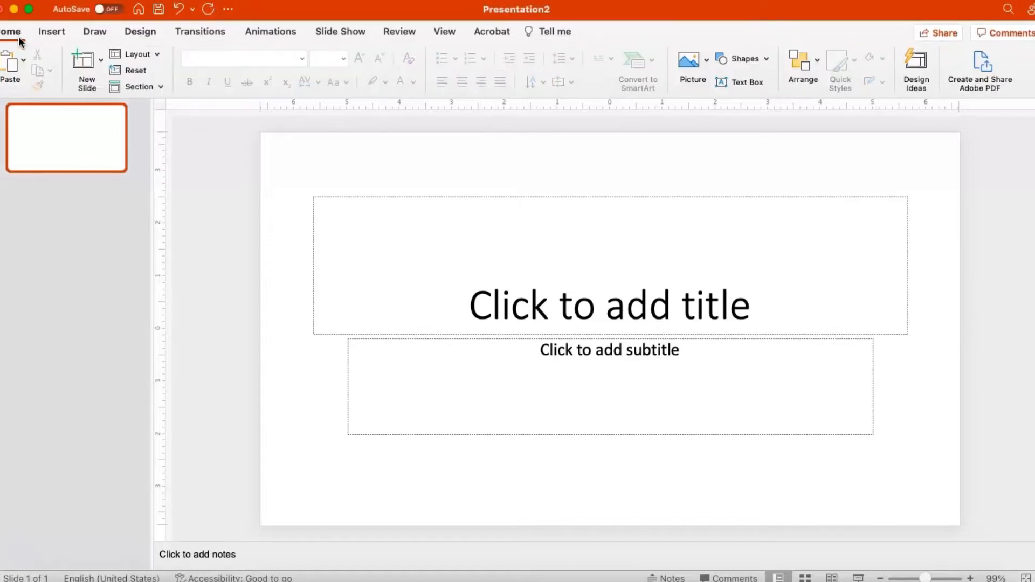
left_click(139, 31)
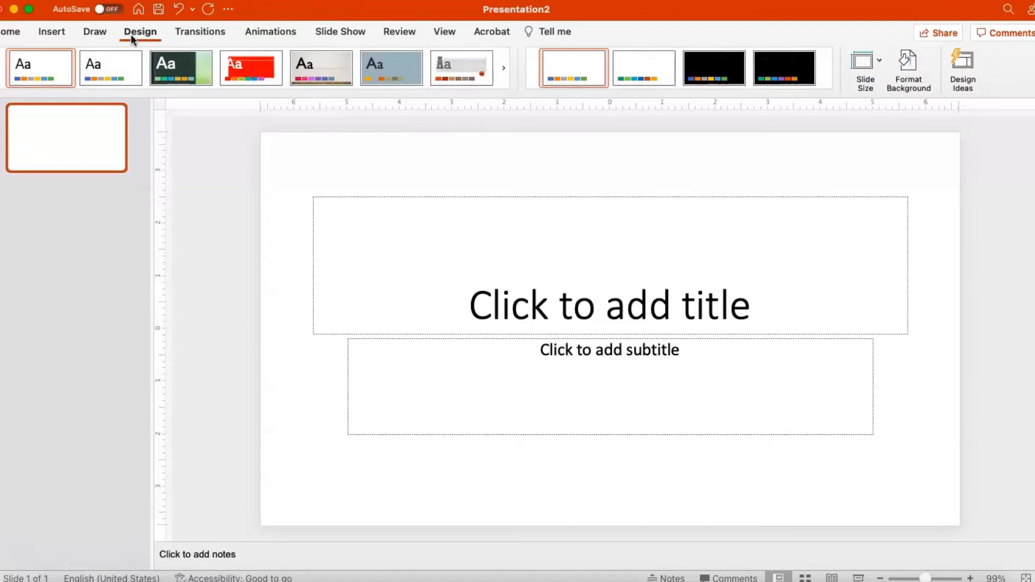
mouse_move(682, 53)
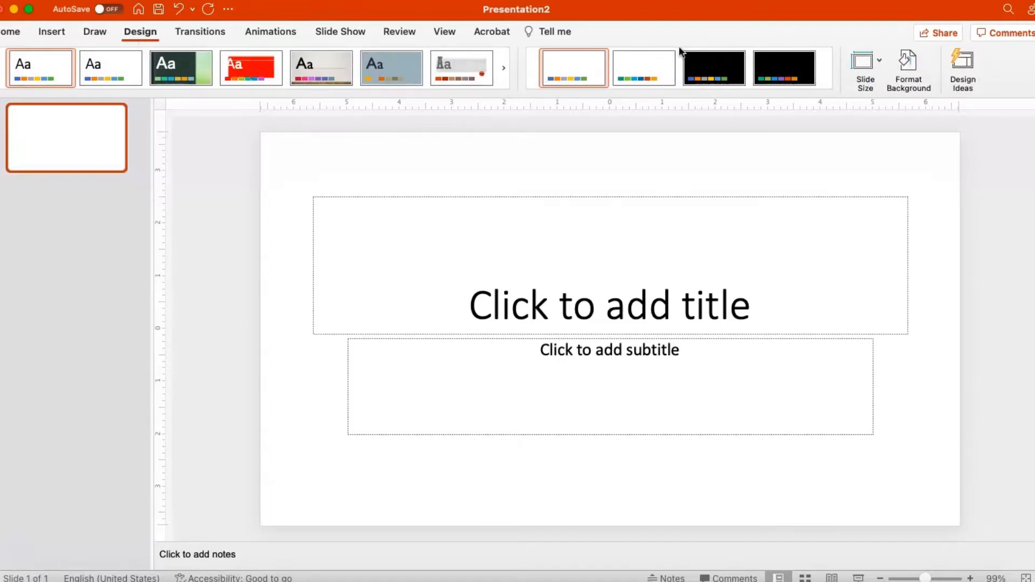
left_click(864, 65)
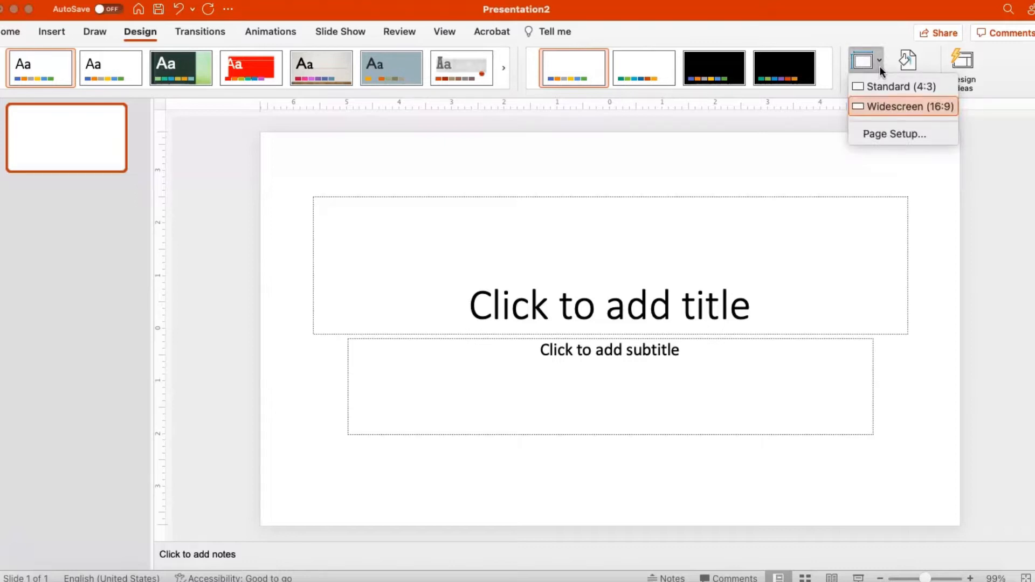
mouse_move(883, 107)
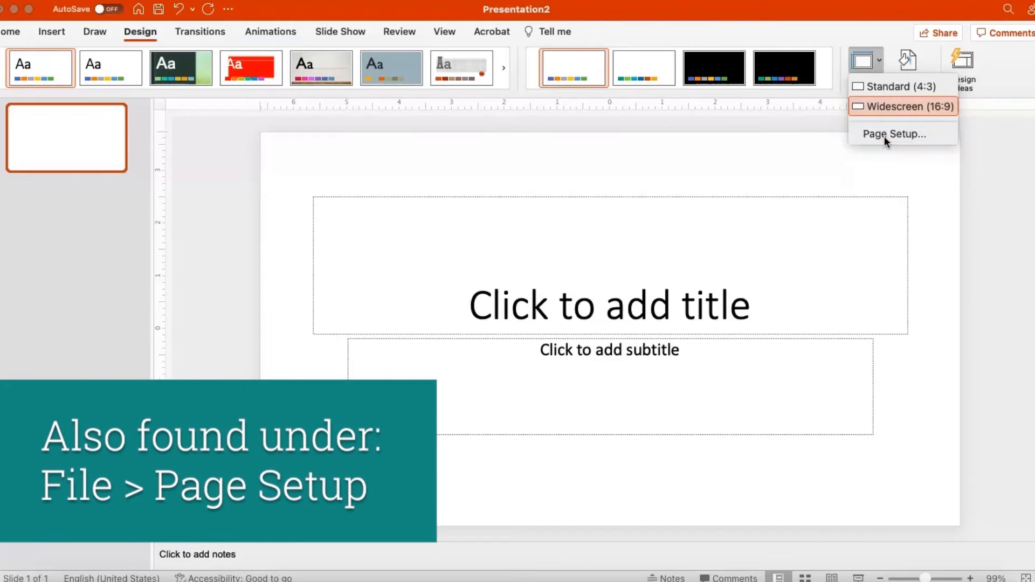
Step: Review the preset 'Slide sized for' options in Page Setup, leaving Widescreen 13.33 × 7.5 in
left_click(893, 133)
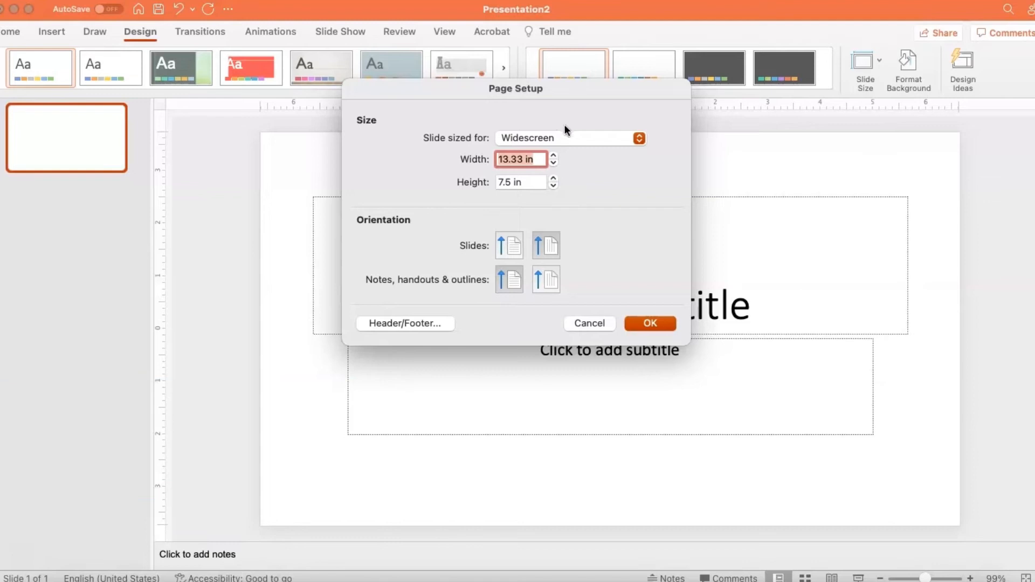
mouse_move(562, 139)
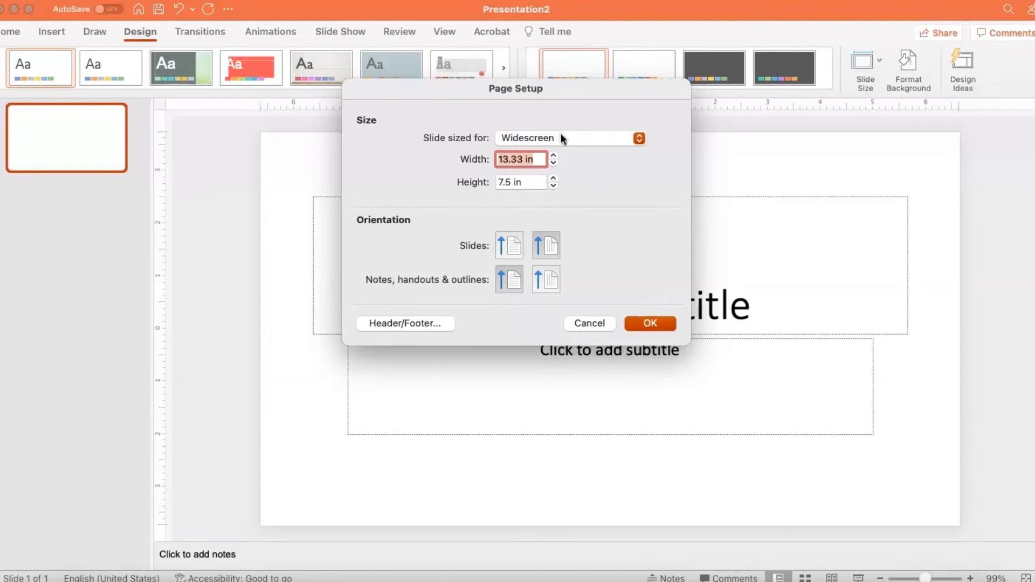
left_click(568, 139)
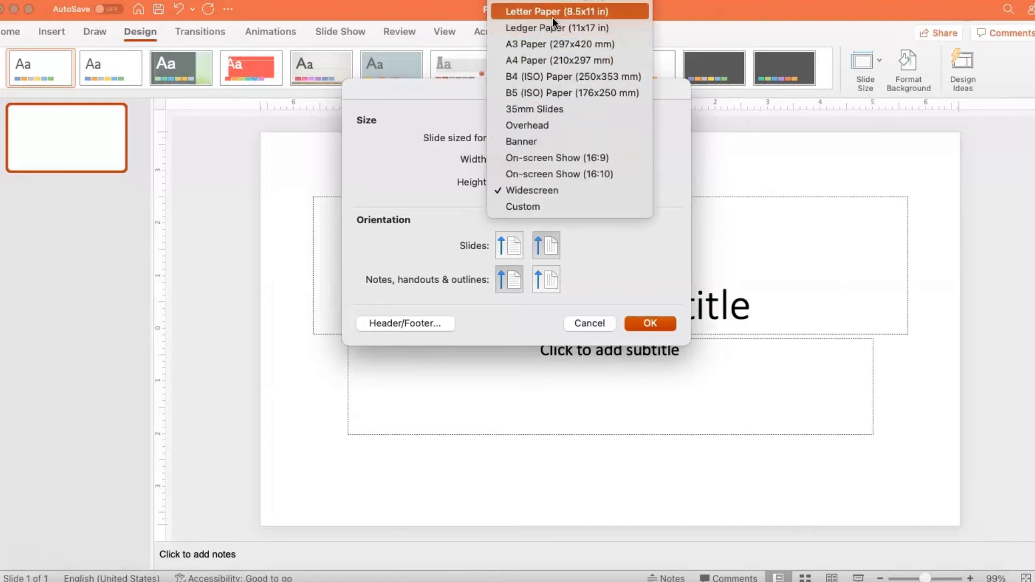
mouse_move(556, 28)
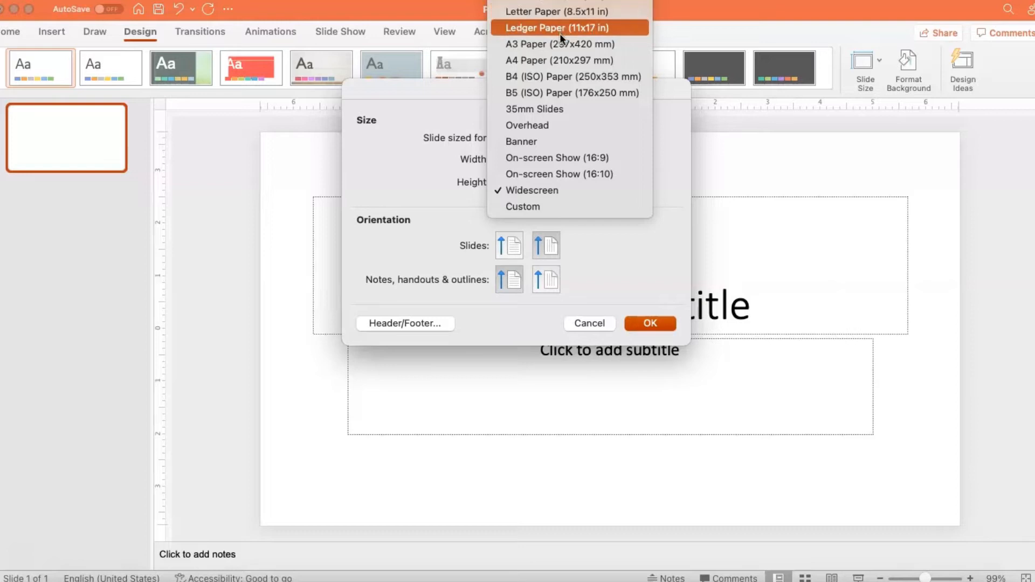
mouse_move(560, 92)
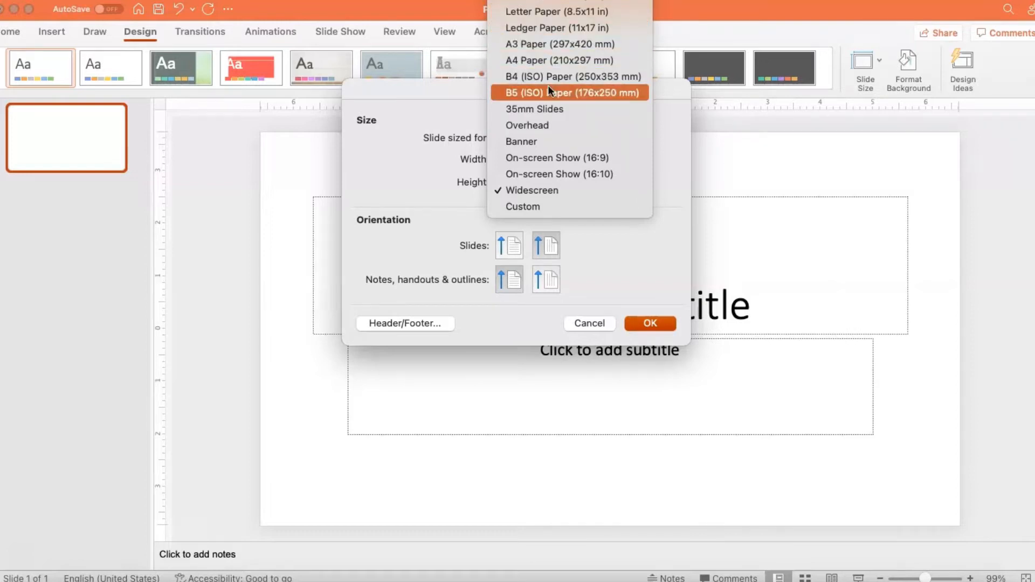
mouse_move(551, 77)
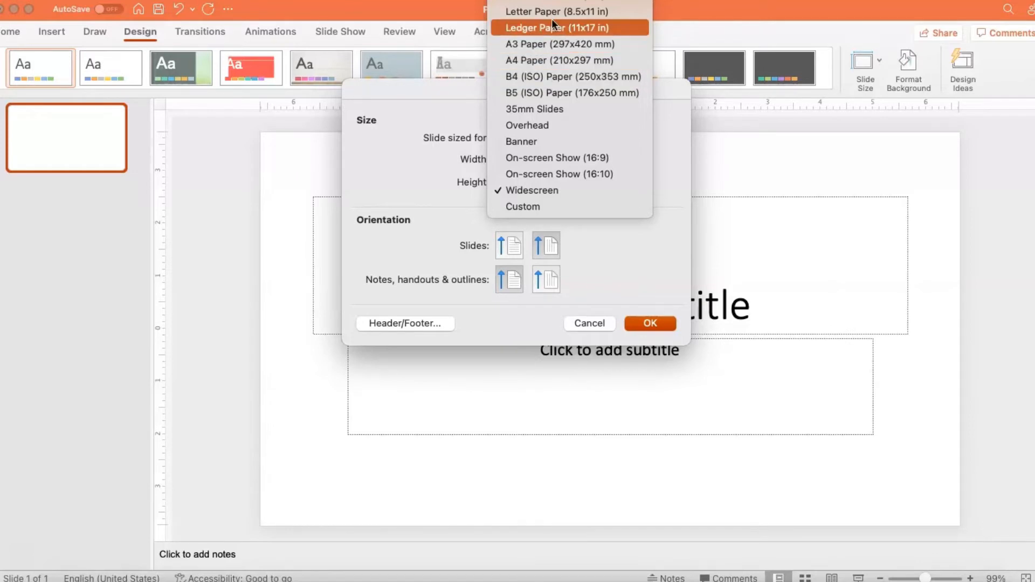
mouse_move(556, 11)
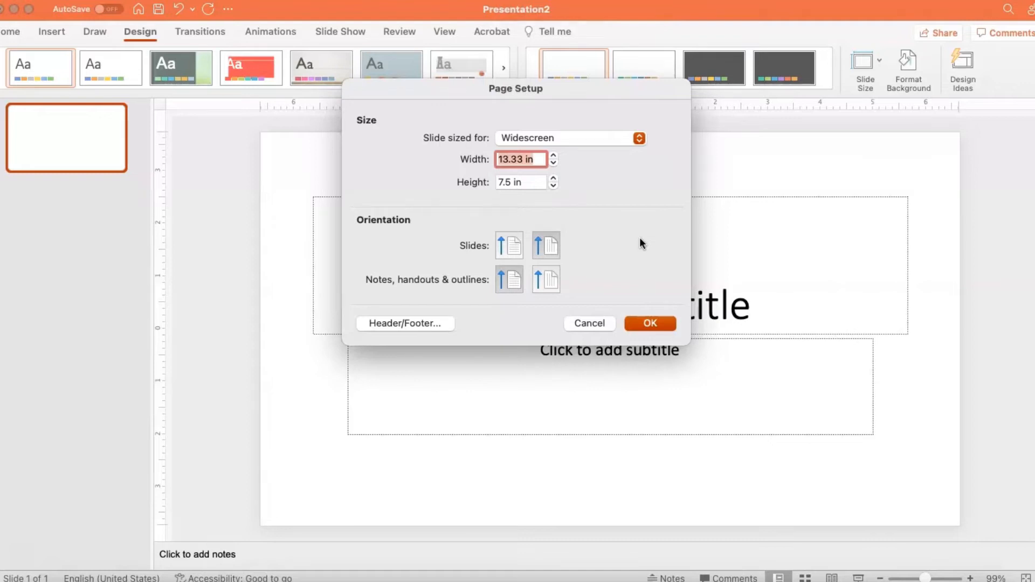
mouse_move(639, 235)
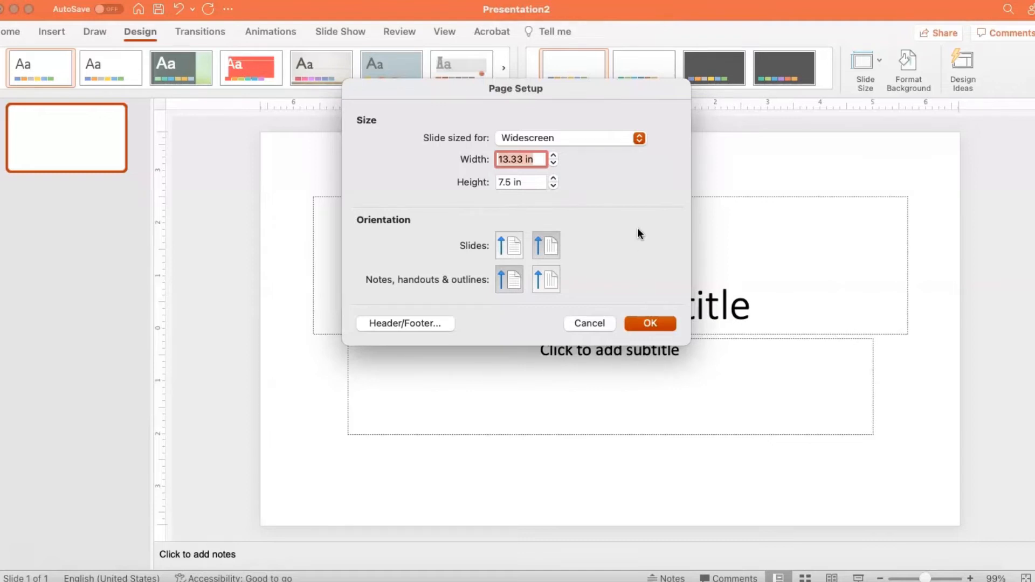
Step: Toggle the Notes orientation buttons and enter an 8.5 in width, making the size Custom
left_click(509, 244)
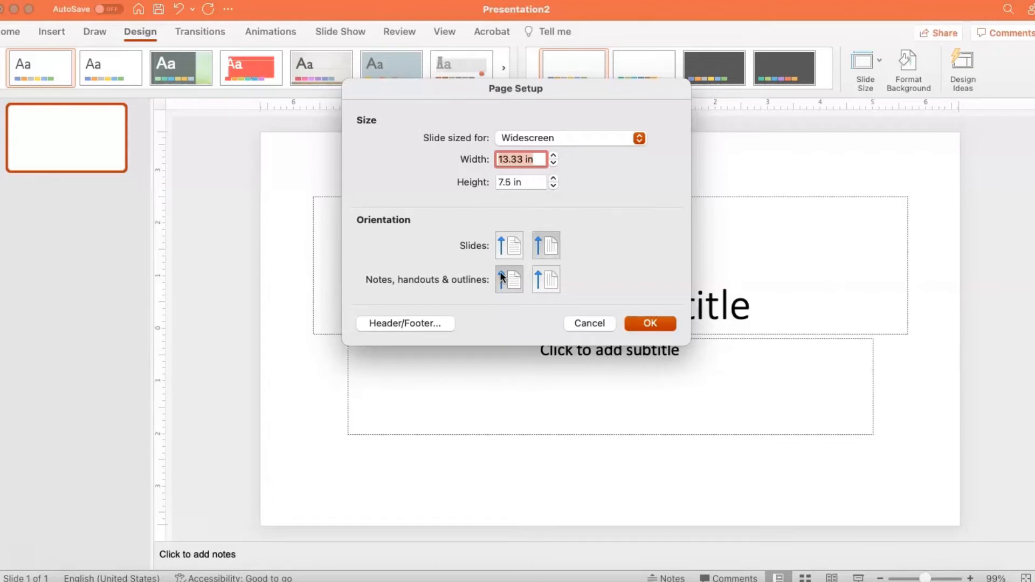
left_click(546, 279)
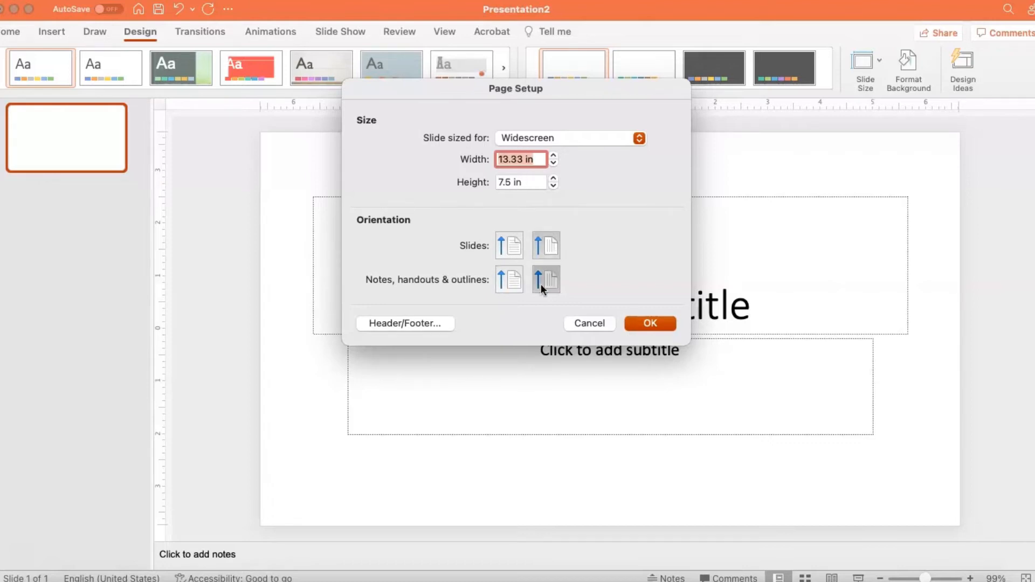
left_click(509, 280)
type("8.5")
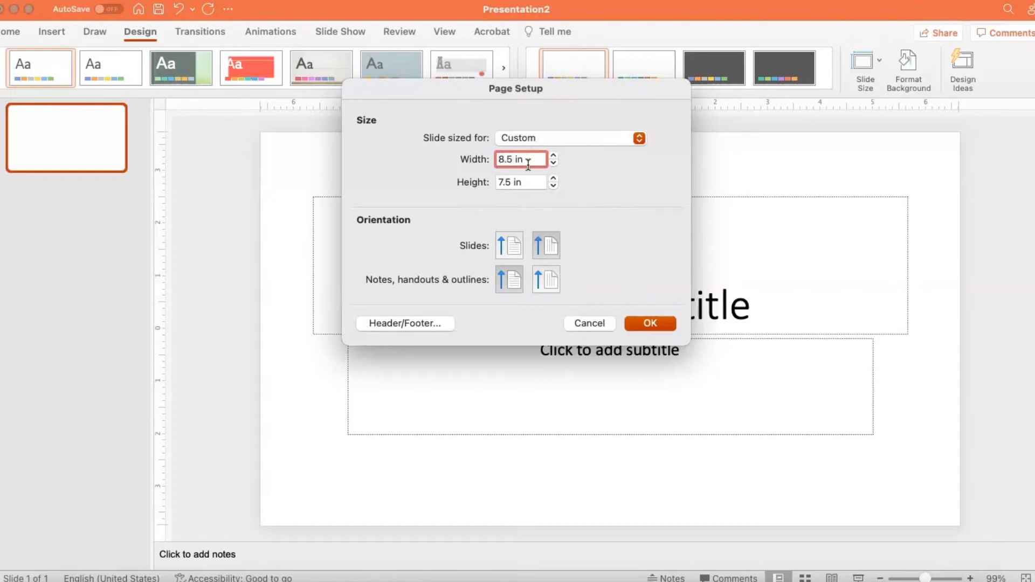
Step: Set the slide height to 11 in and apply the 8.5 × 11 in page, scaling content up
left_click(521, 183)
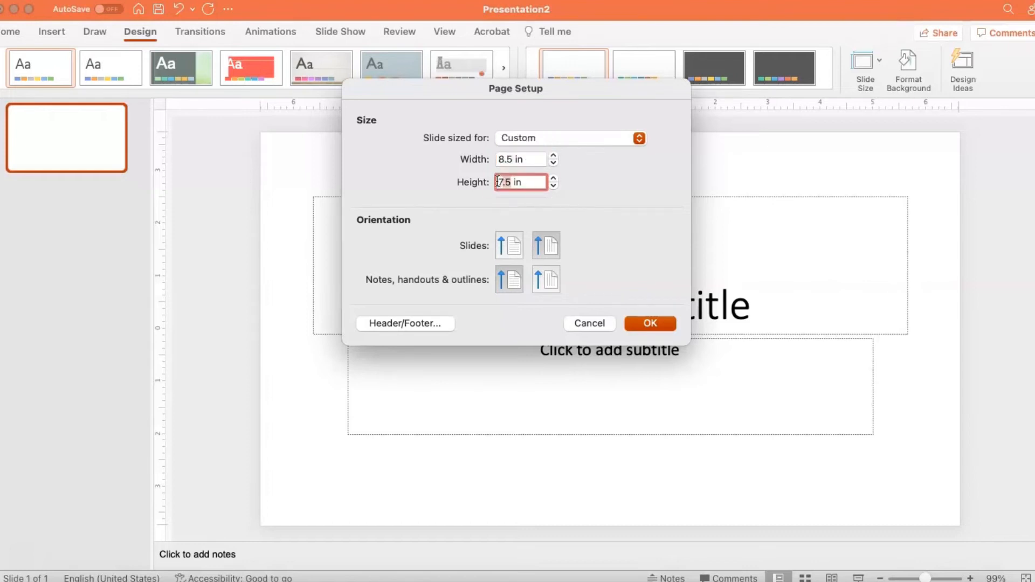
type("11 in")
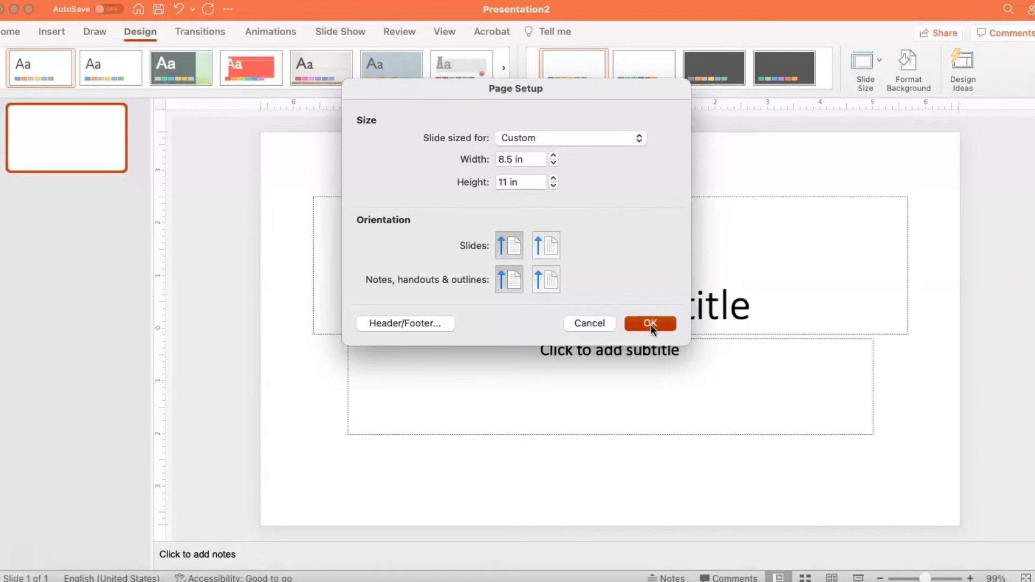
left_click(648, 323)
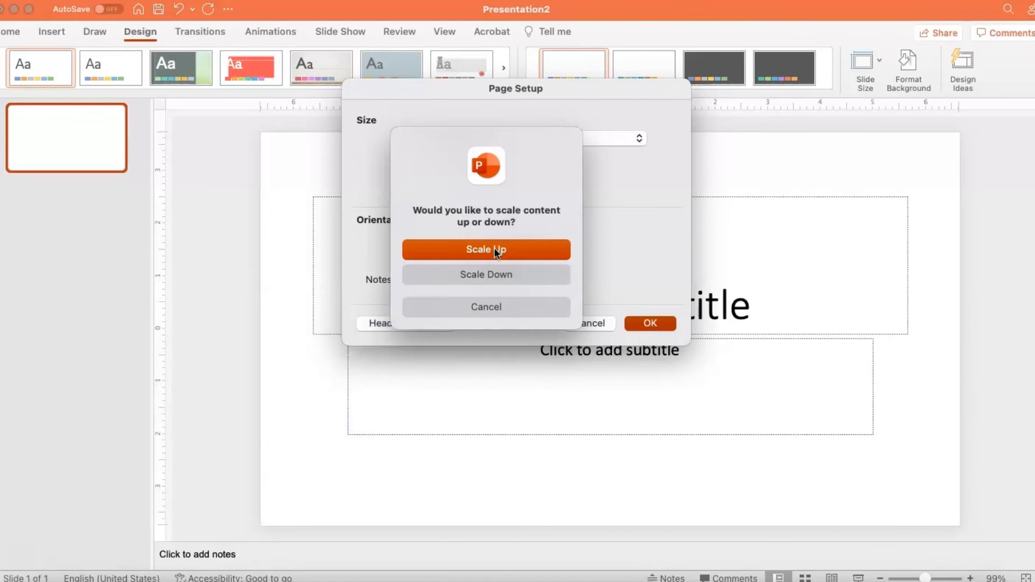
left_click(486, 250)
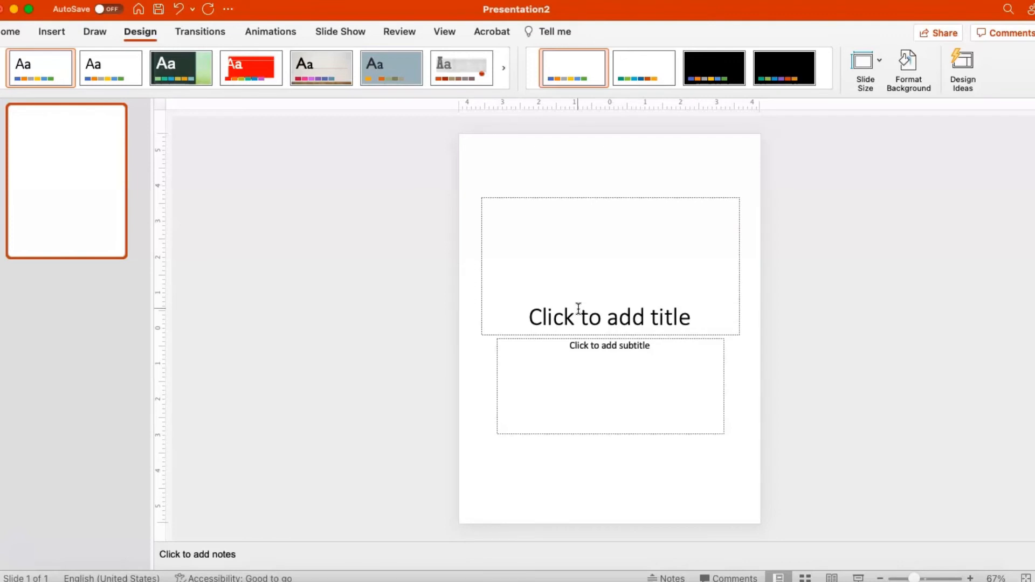
mouse_move(578, 309)
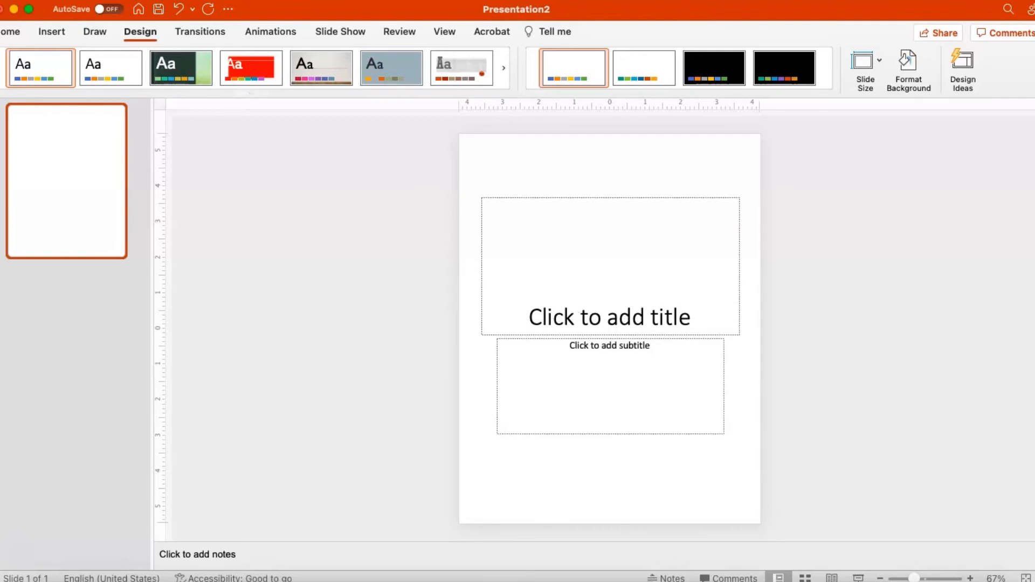
left_click(10, 31)
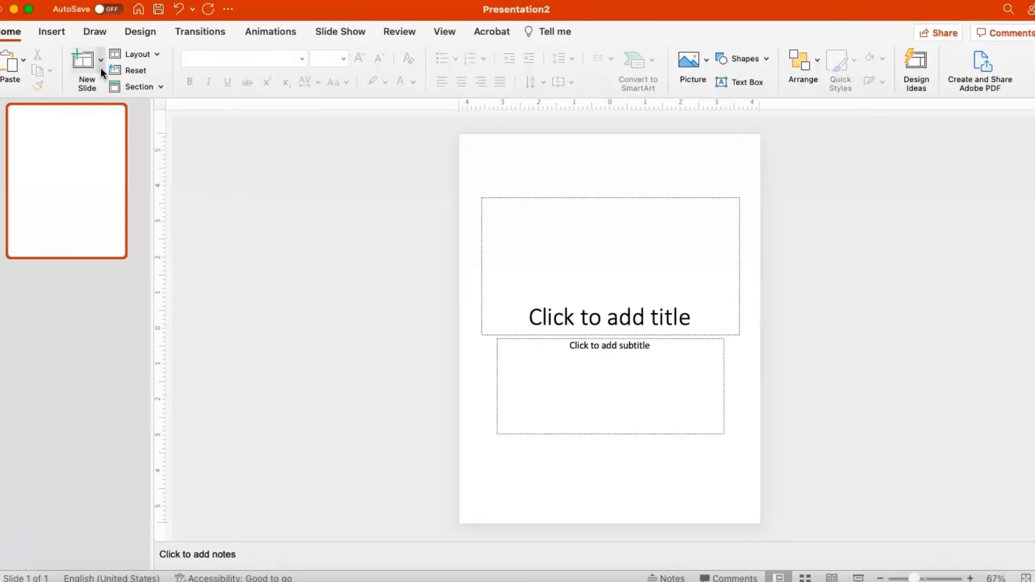
Step: Add two new portrait slides for three total, then view the layout gallery
left_click(87, 70)
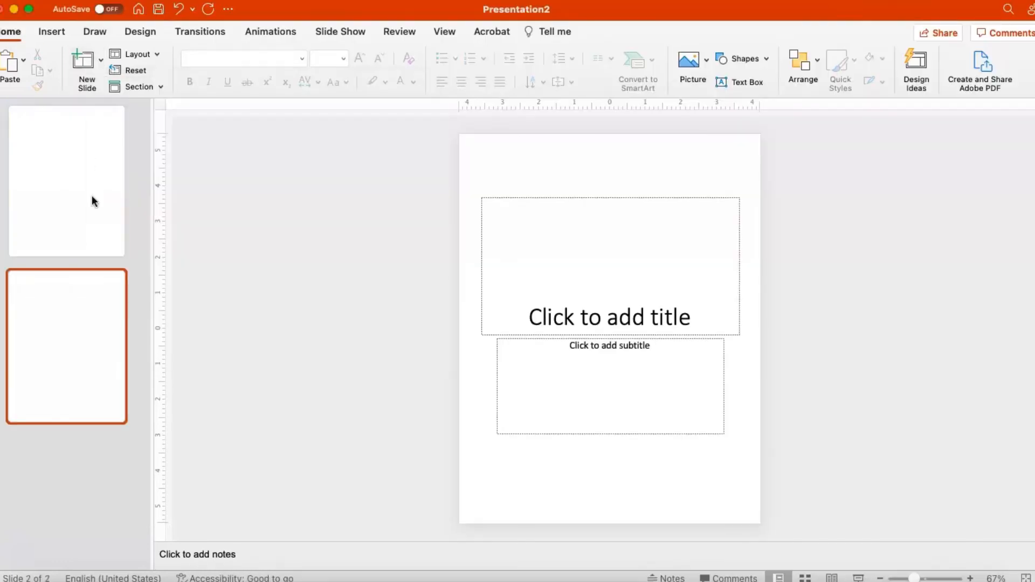
left_click(83, 63)
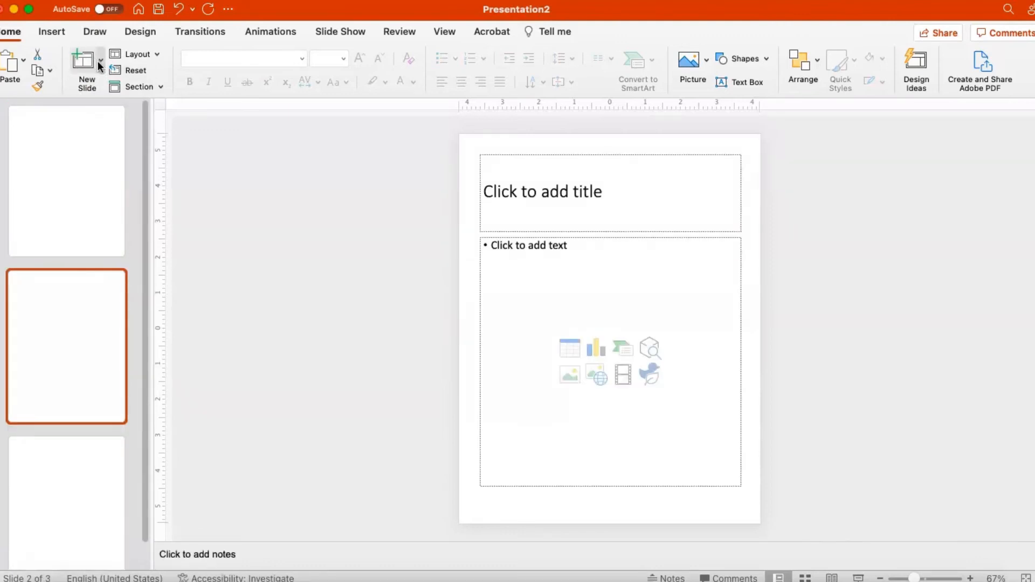
left_click(100, 62)
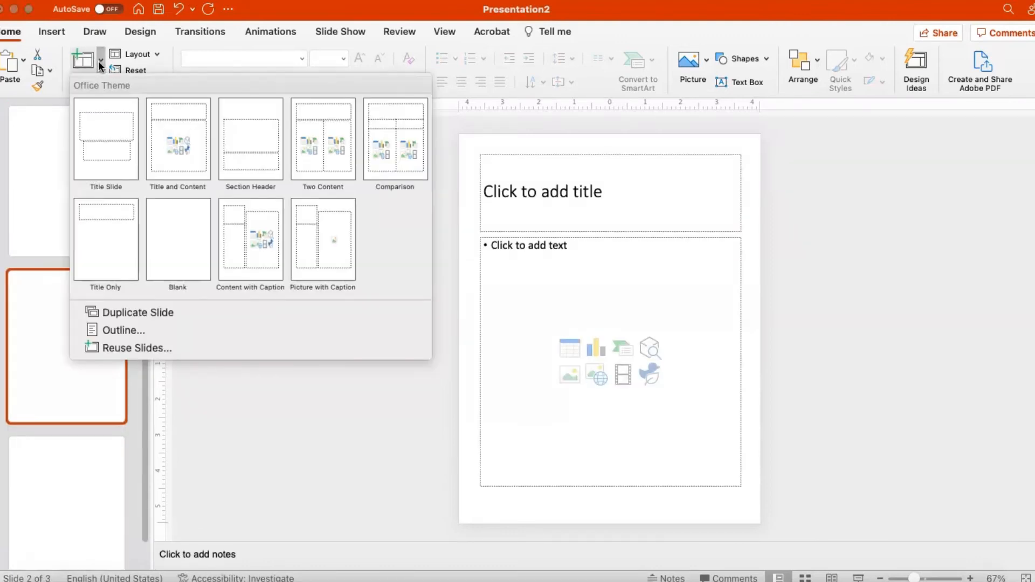
mouse_move(323, 140)
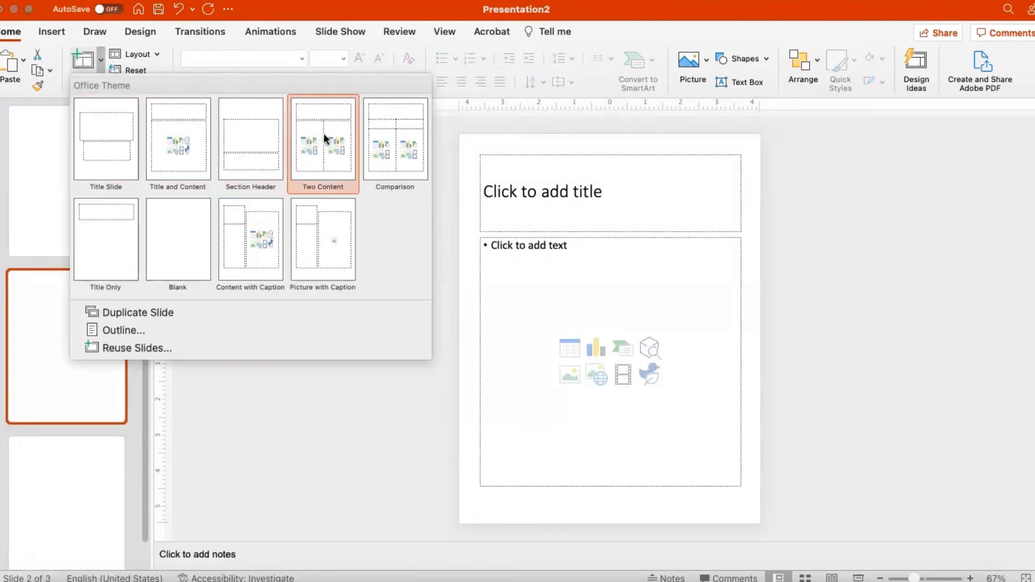
mouse_move(106, 241)
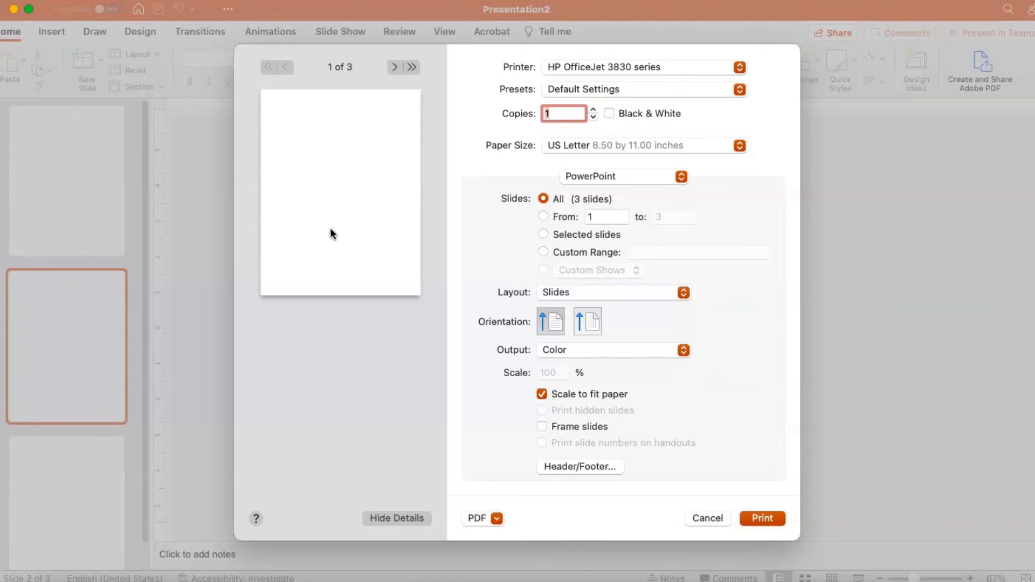
mouse_move(618, 152)
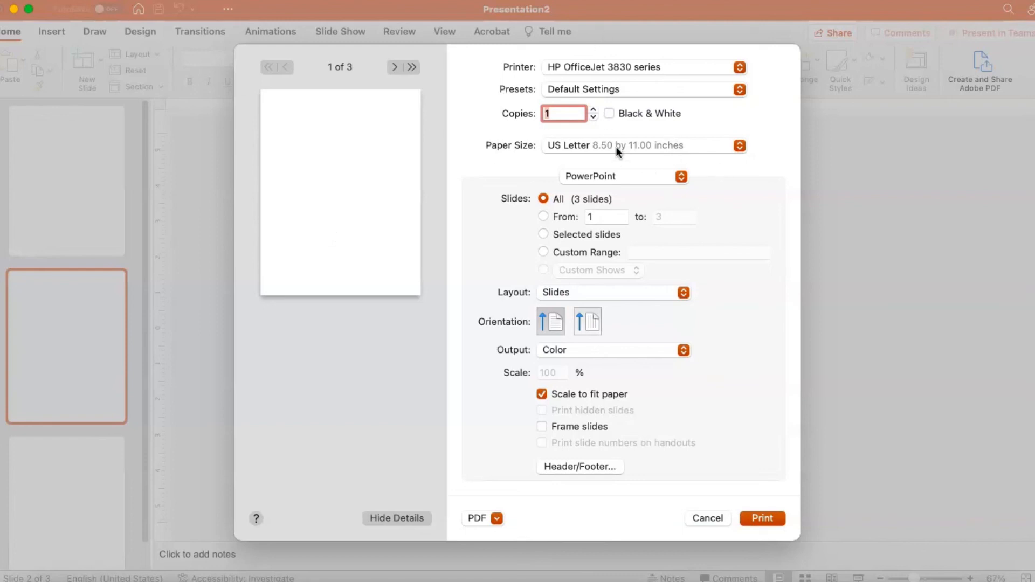
Step: Show the paper size list in the Print dialog, confirming US Letter
left_click(644, 145)
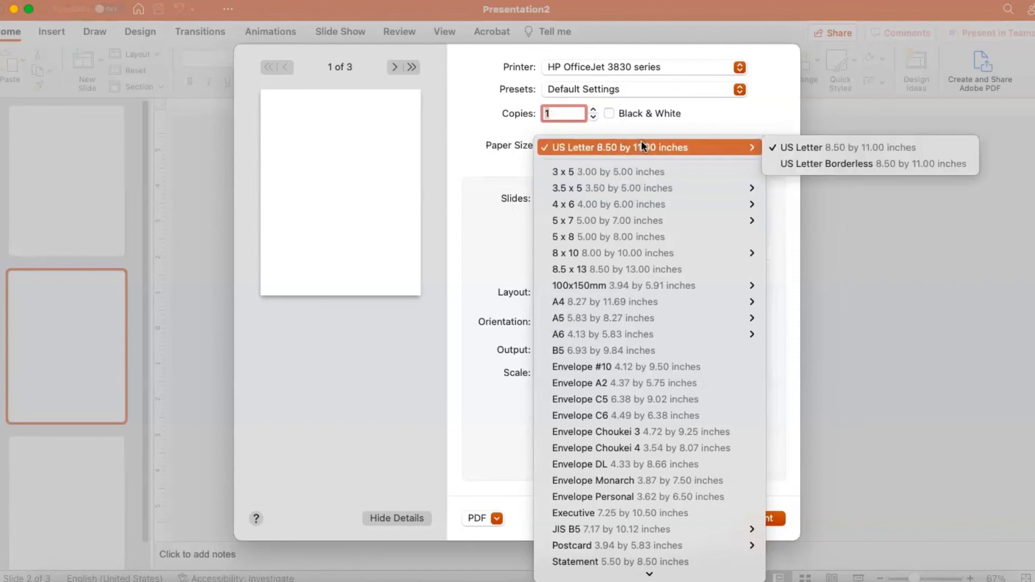